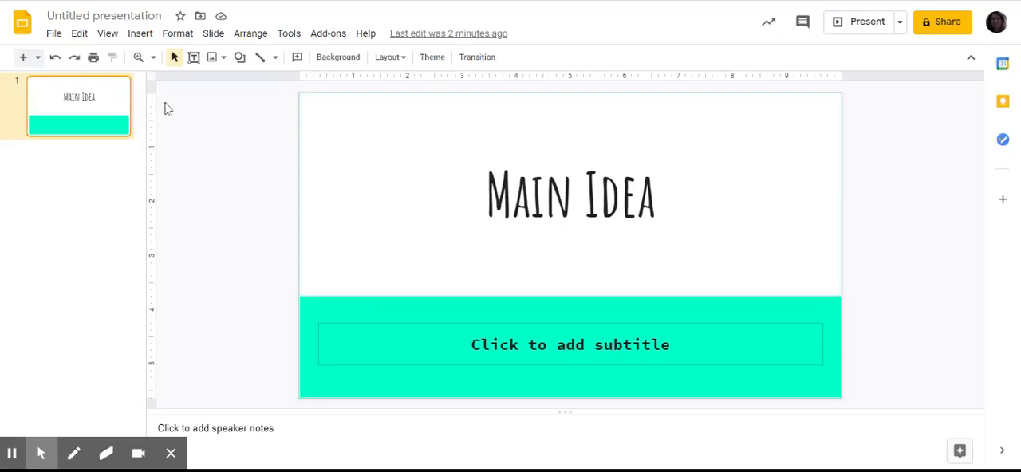
pyautogui.moveTo(147, 98)
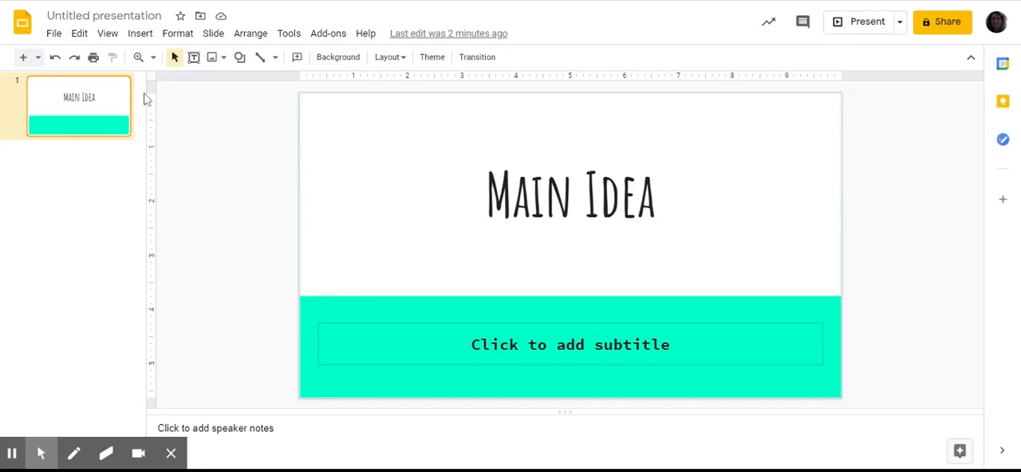
# Set the page size to Standard 4:3 via Page setup and apply it
pyautogui.click(54, 32)
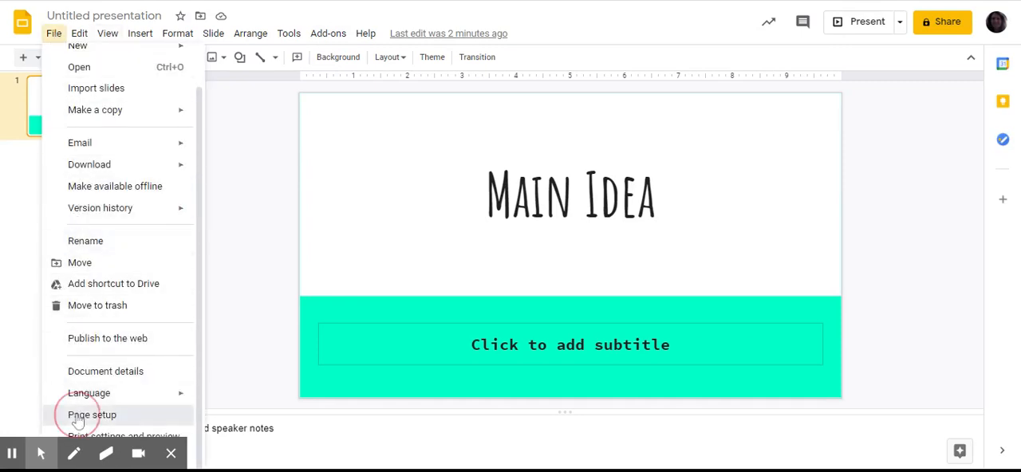
pyautogui.click(92, 415)
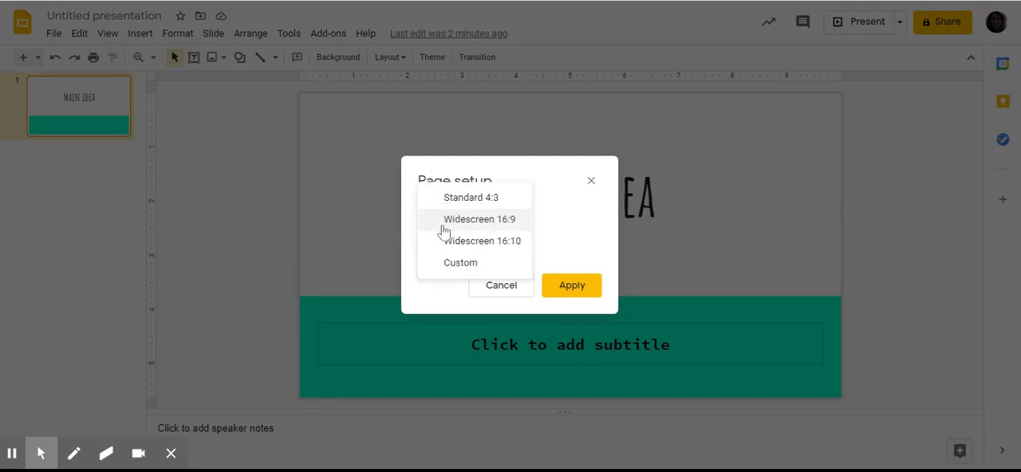
pyautogui.click(471, 198)
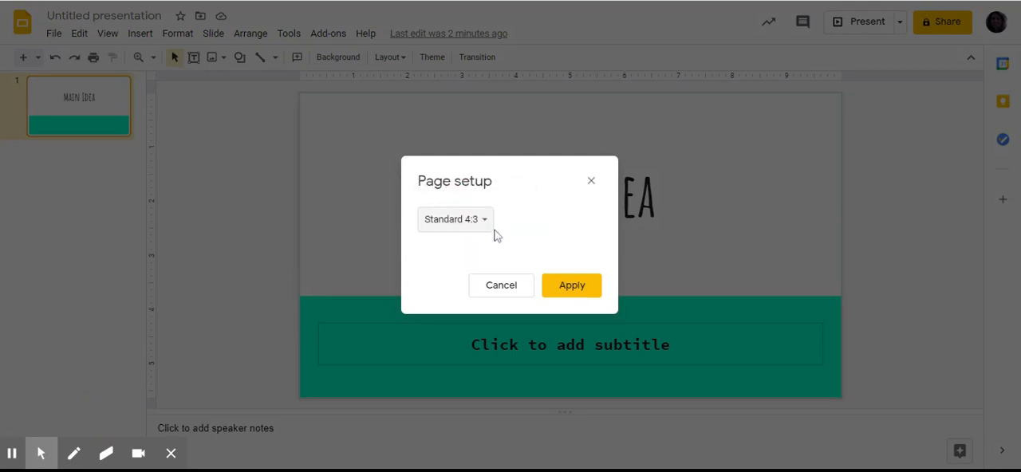
pyautogui.moveTo(572, 286)
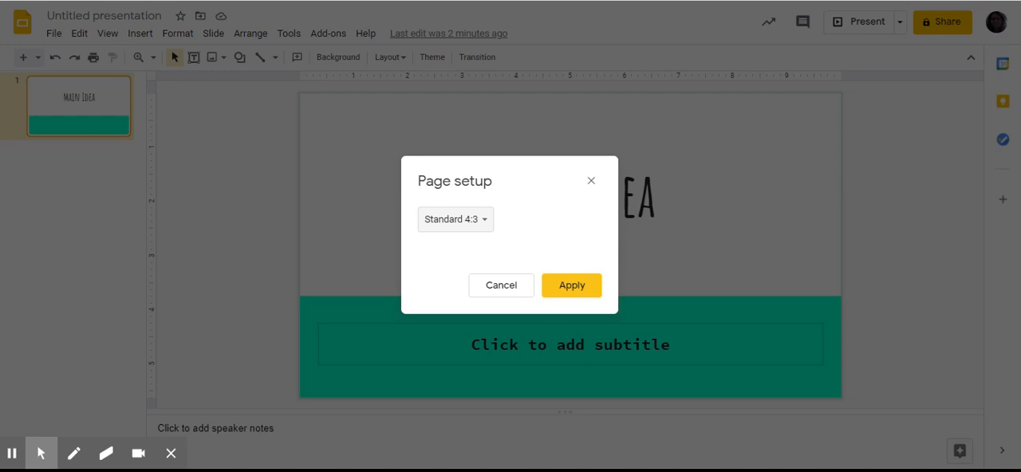
pyautogui.click(571, 285)
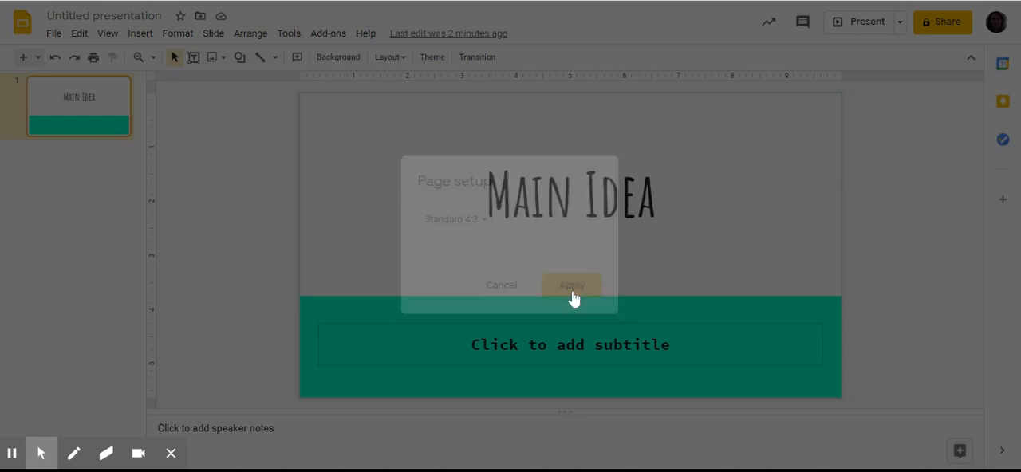
pyautogui.click(571, 284)
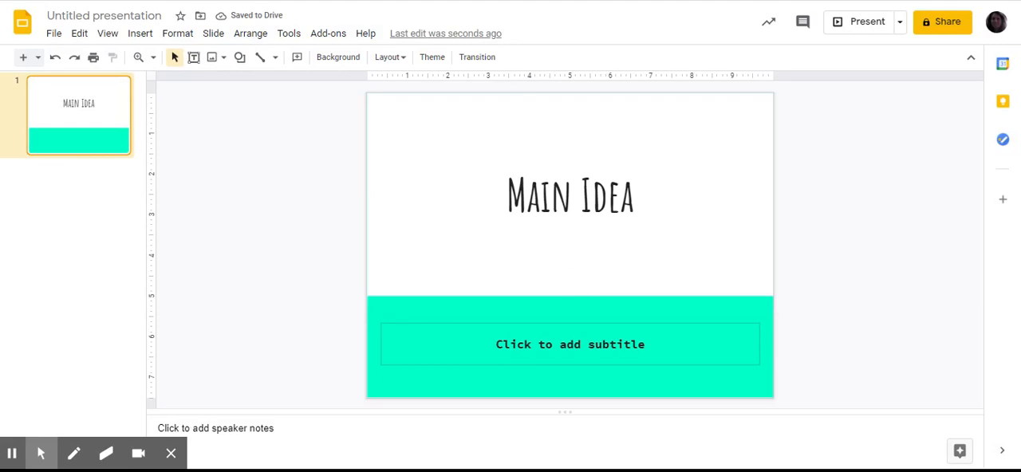
pyautogui.moveTo(616, 229)
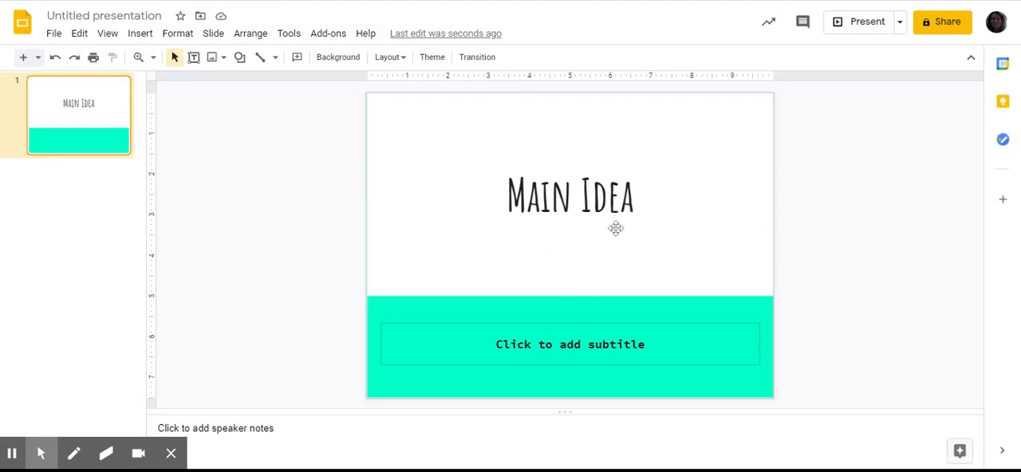
# Launch the Nearpod add-on panel from the Add-ons menu
pyautogui.click(329, 32)
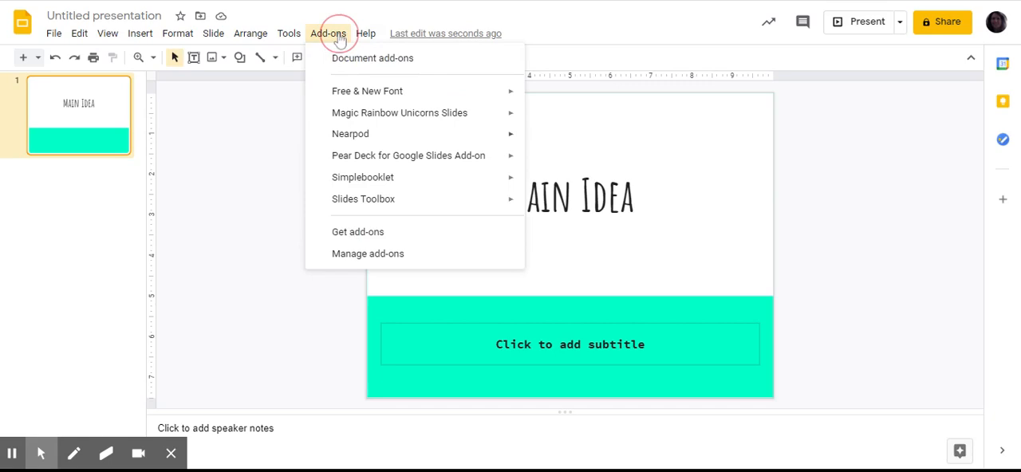
pyautogui.moveTo(352, 134)
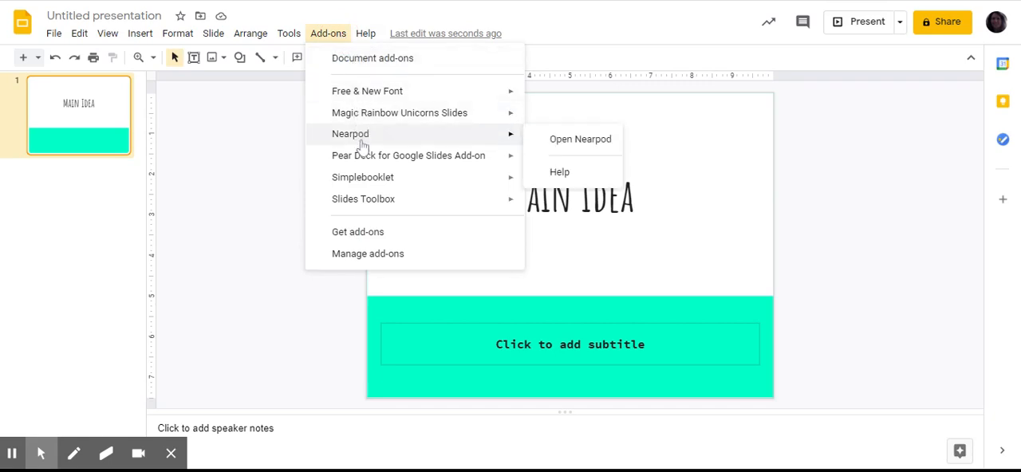
pyautogui.click(581, 139)
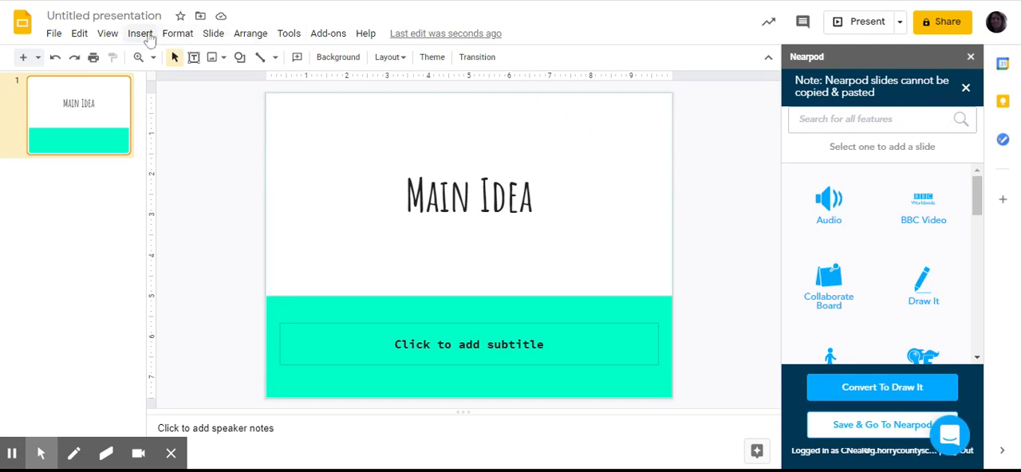
# Insert a new blank slide and browse the Nearpod activity list down to Open Ended Question
pyautogui.click(140, 32)
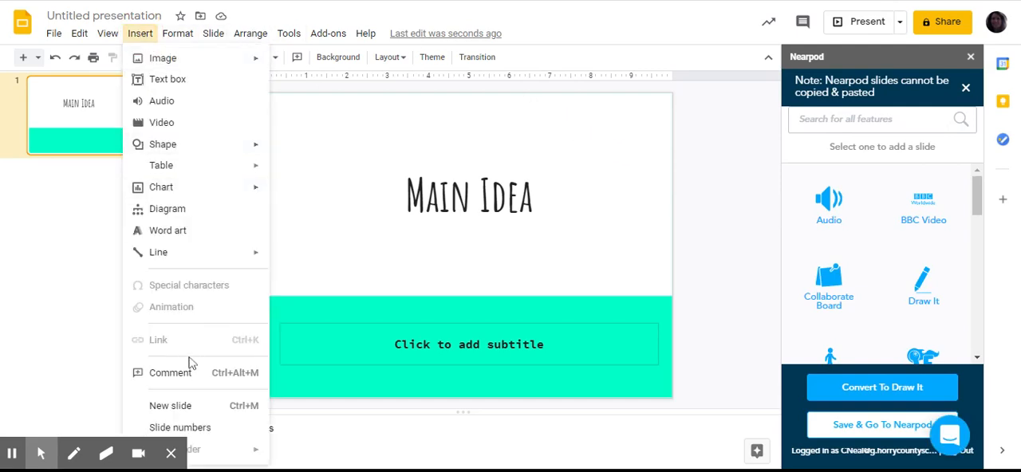
pyautogui.click(169, 405)
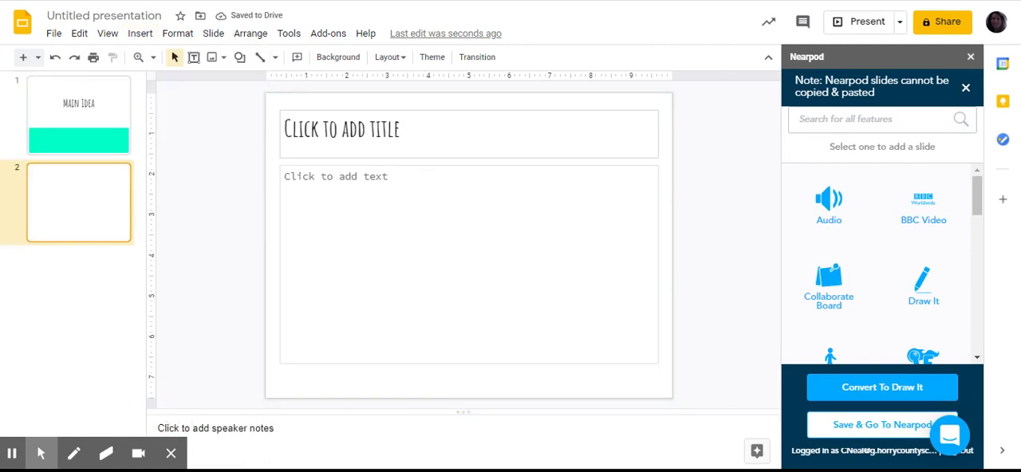
pyautogui.moveTo(750, 265)
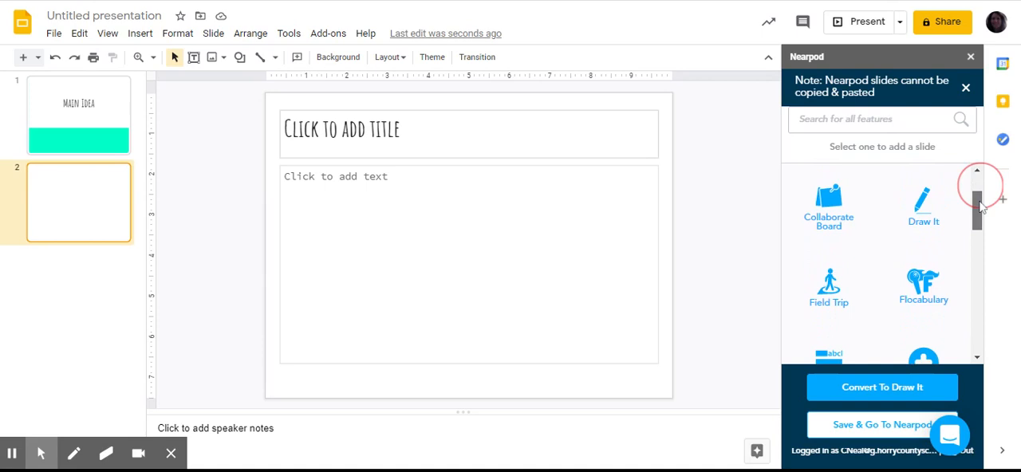
pyautogui.scroll(-3)
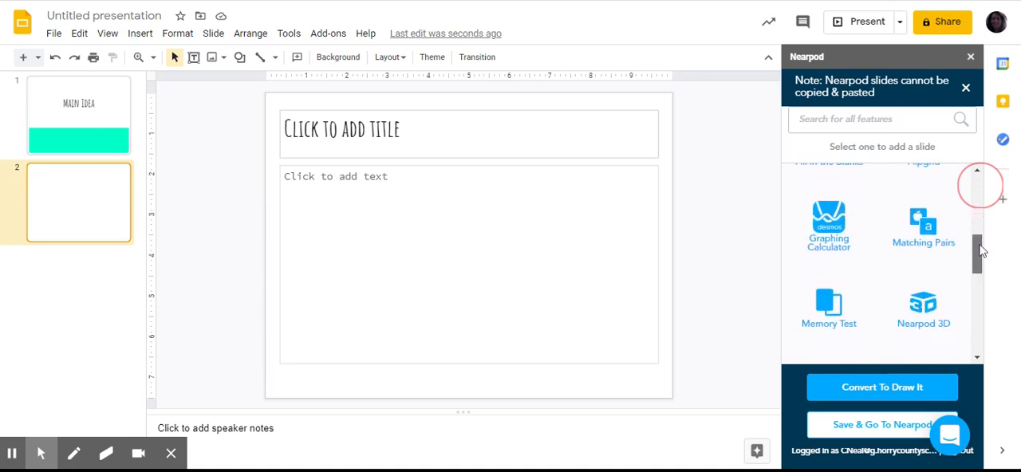
pyautogui.scroll(-3)
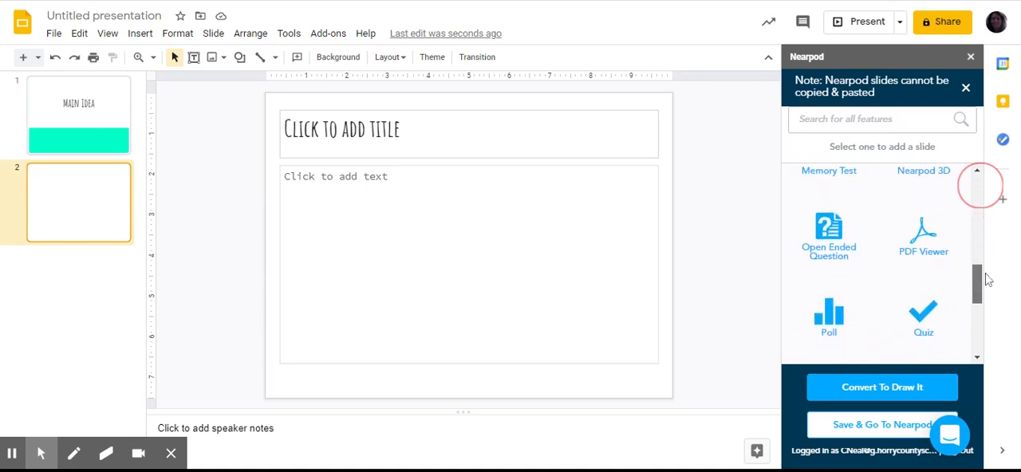
pyautogui.scroll(-3)
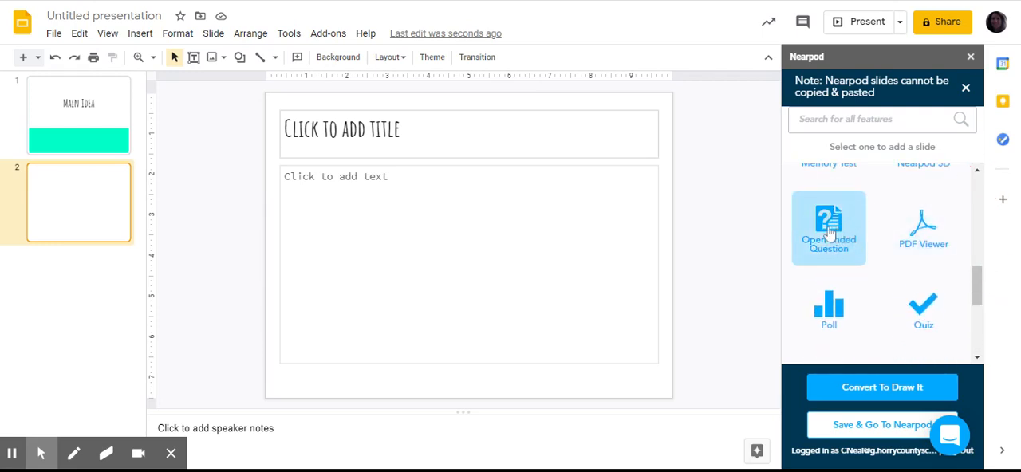
# Add an Open Ended Question 'What do you know about main idea?' and save it
pyautogui.click(828, 227)
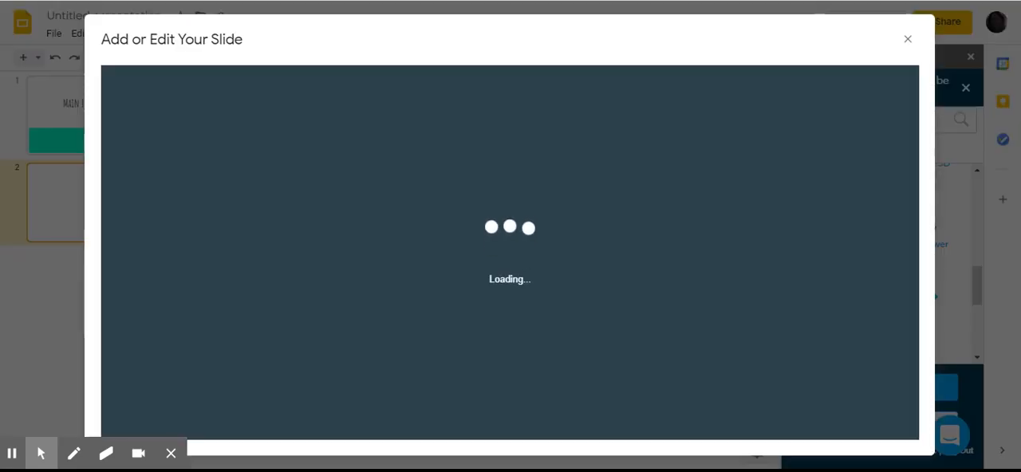
pyautogui.moveTo(348, 242)
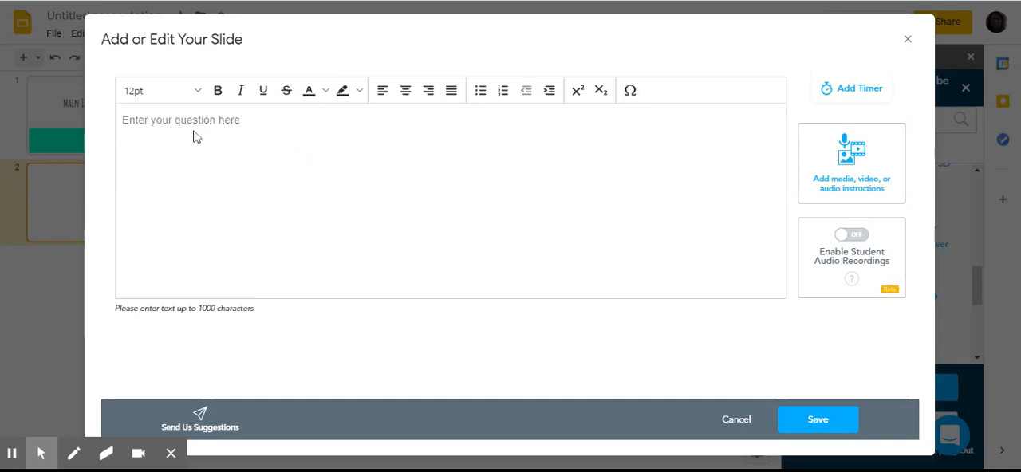
pyautogui.write('W')
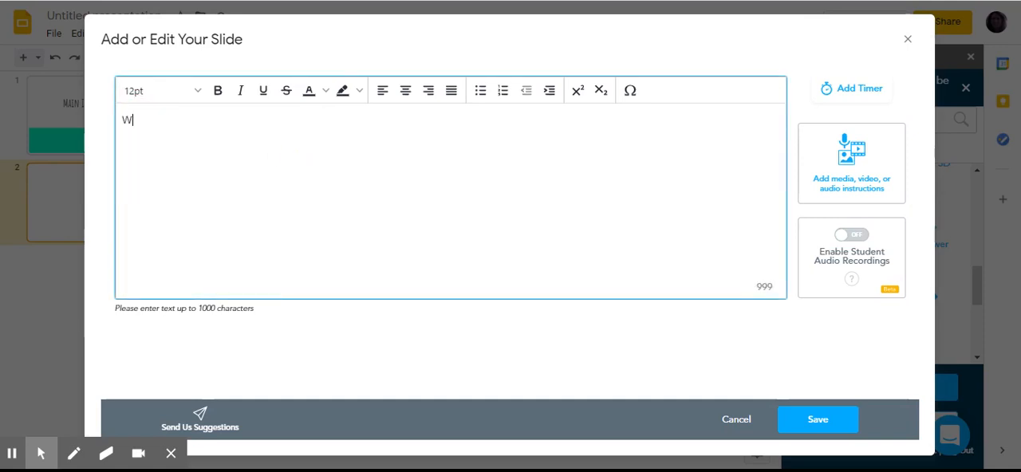
pyautogui.write('hat do you know')
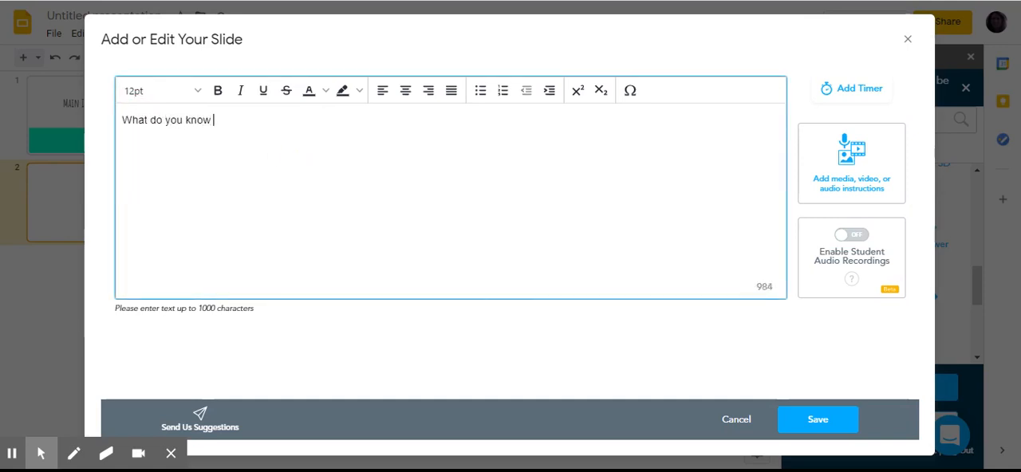
pyautogui.write('about maini')
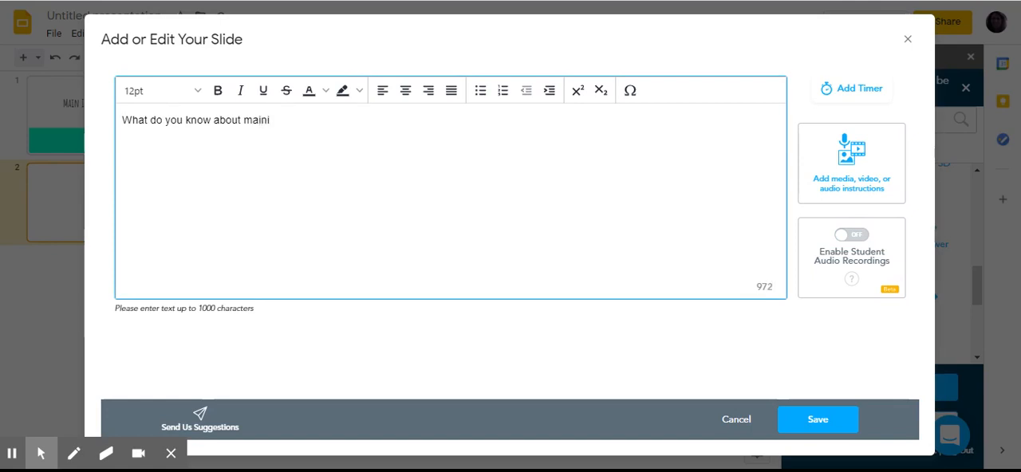
pyautogui.write('idea?')
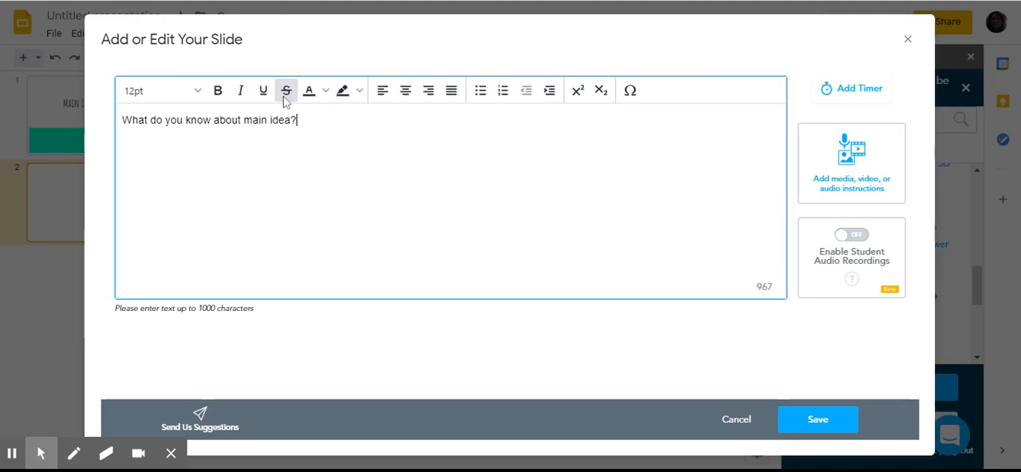
pyautogui.moveTo(853, 89)
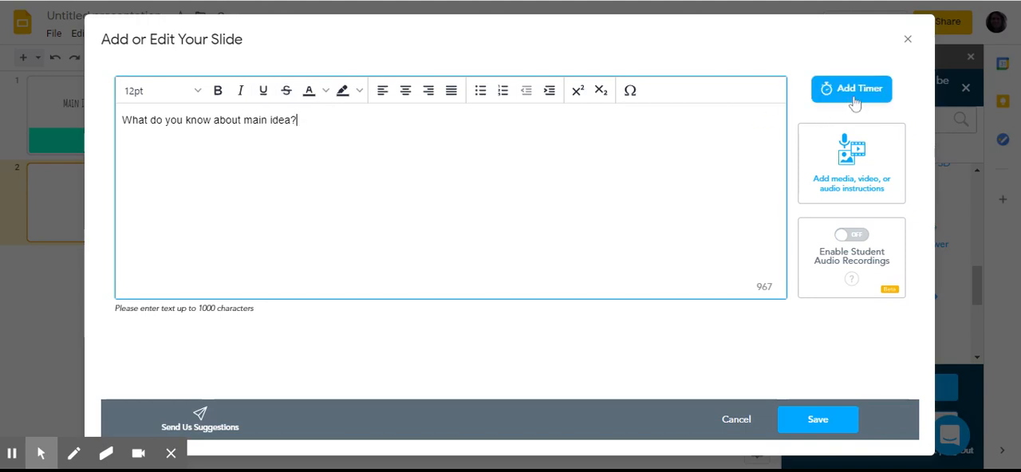
pyautogui.moveTo(853, 162)
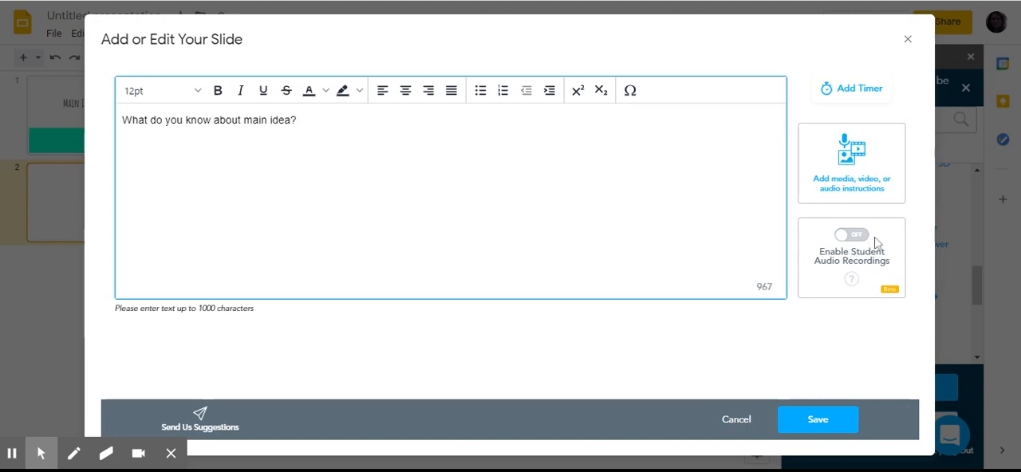
pyautogui.moveTo(827, 392)
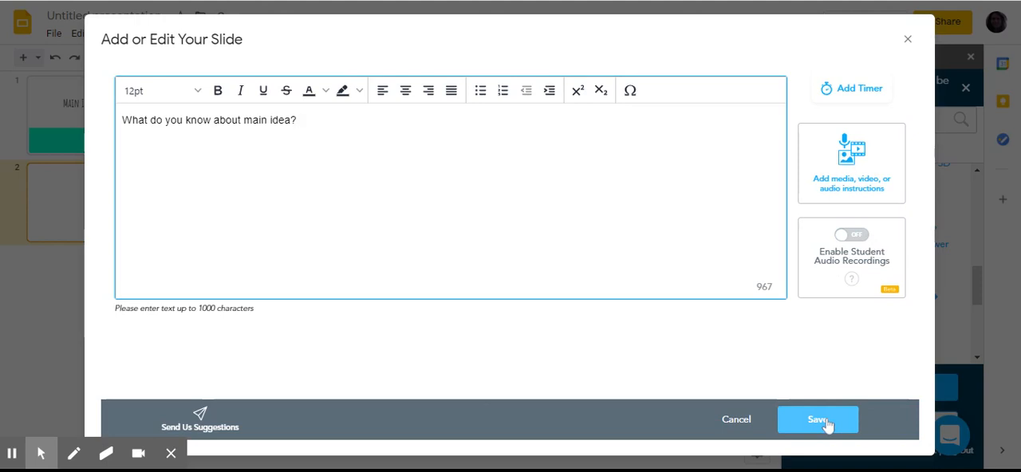
pyautogui.click(818, 420)
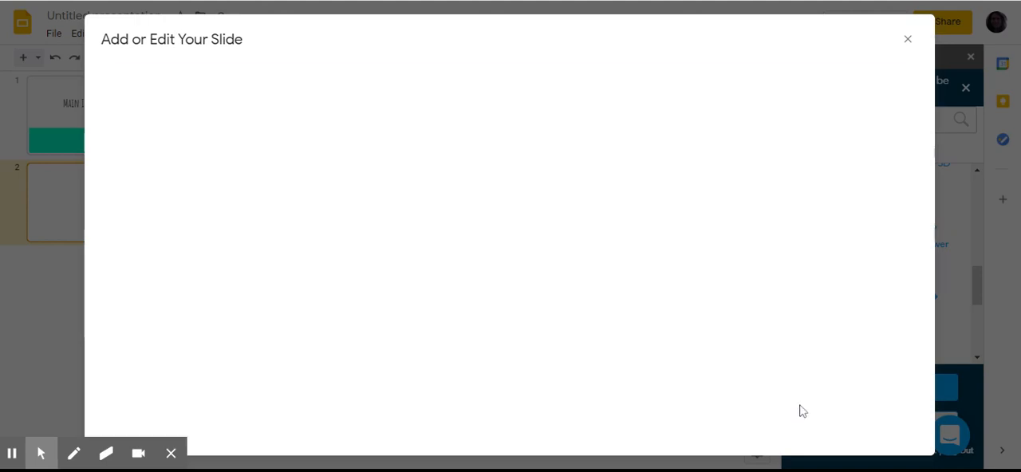
pyautogui.moveTo(764, 355)
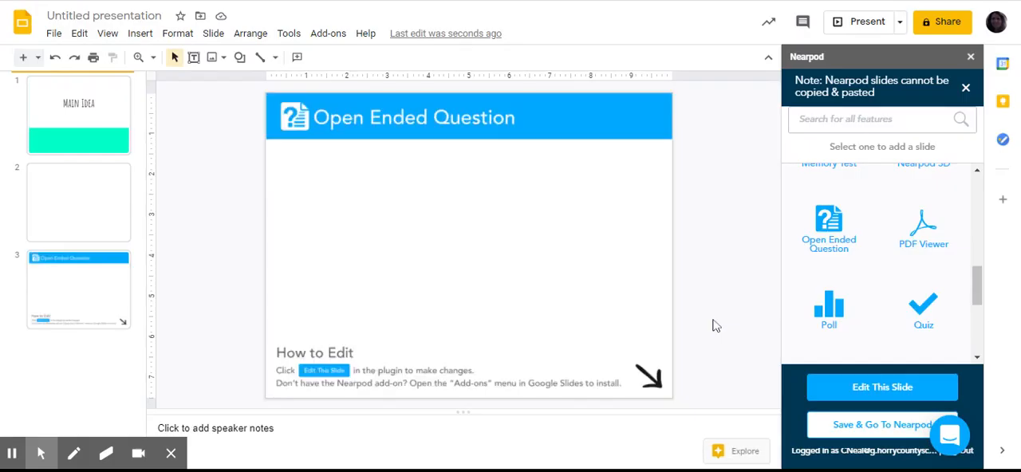
pyautogui.moveTo(115, 187)
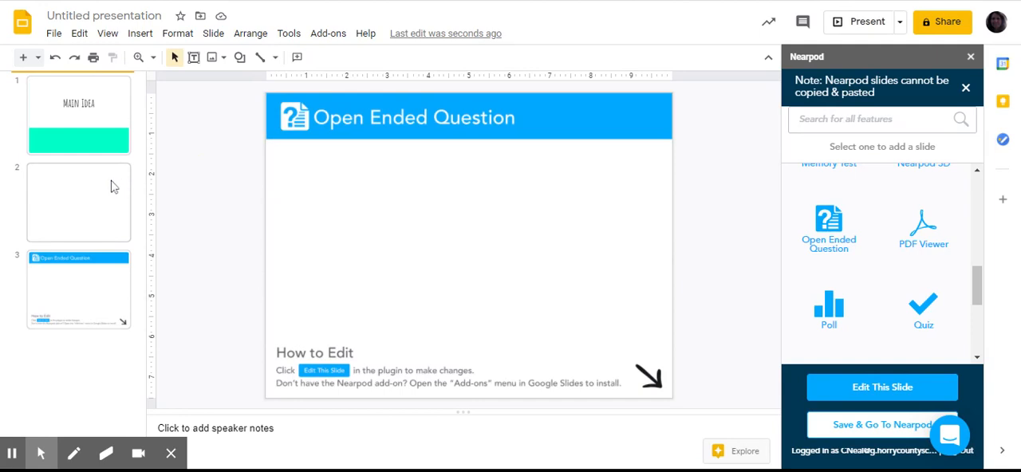
# Move the Open Ended Question slide up to second position, ahead of the blank slide
pyautogui.click(78, 201)
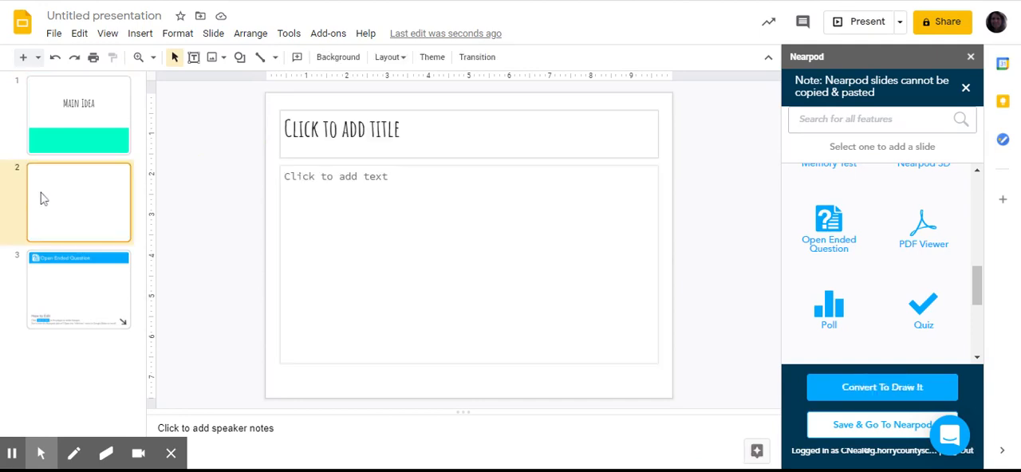
pyautogui.click(79, 289)
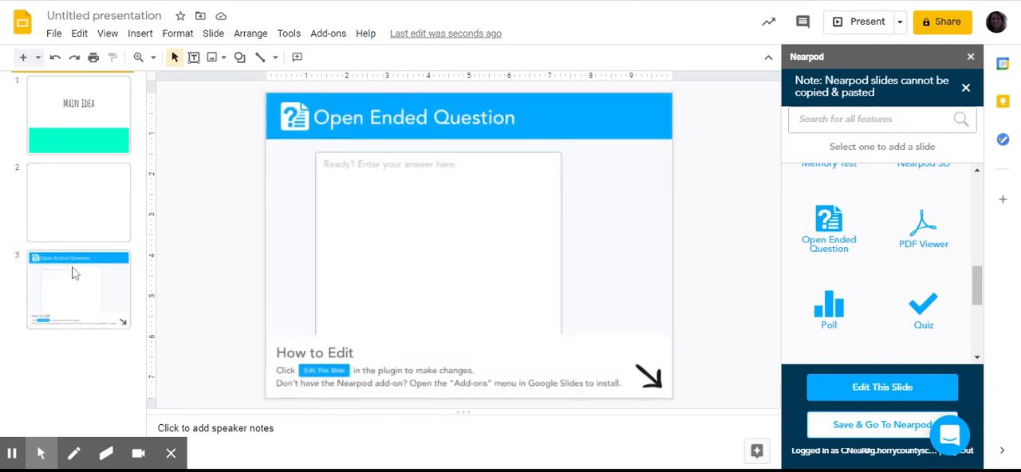
pyautogui.moveTo(91, 200)
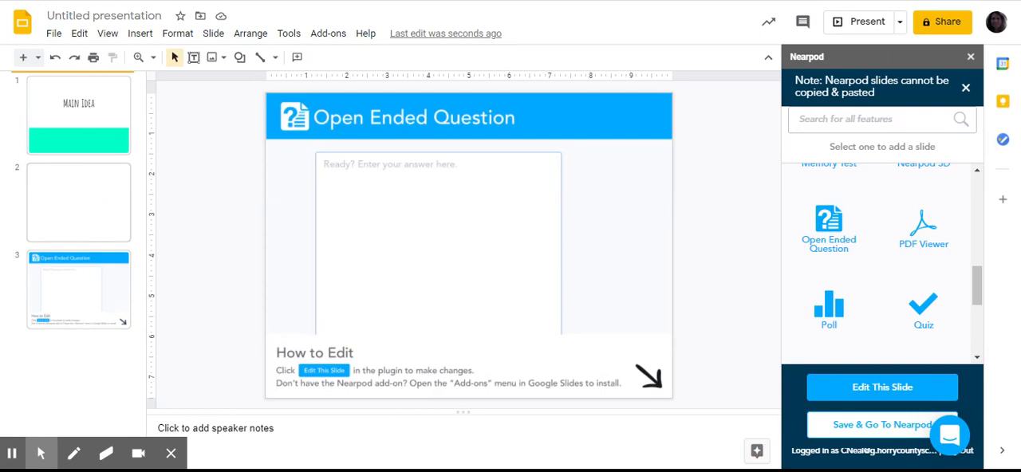
pyautogui.click(78, 202)
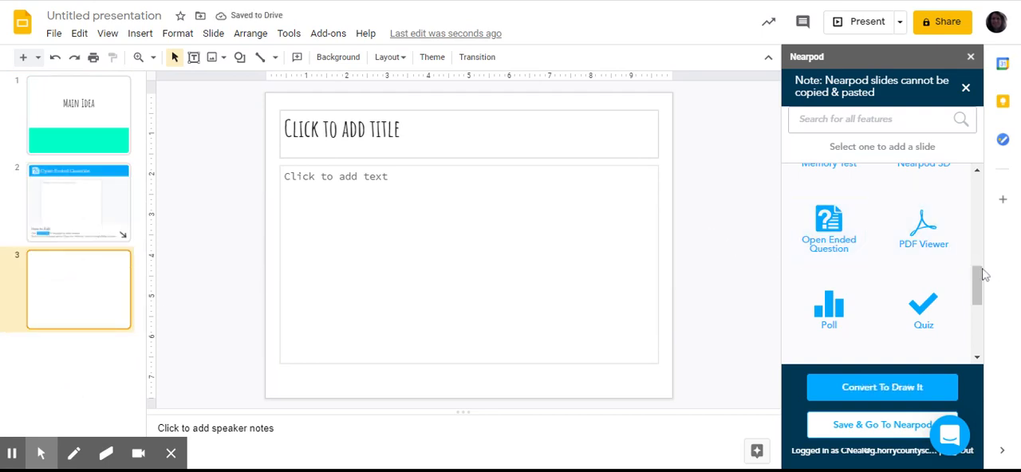
# Add a Nearpod video slide with 'Finding the Main Idea' from a 'main idea' library search and save it
pyautogui.scroll(-3)
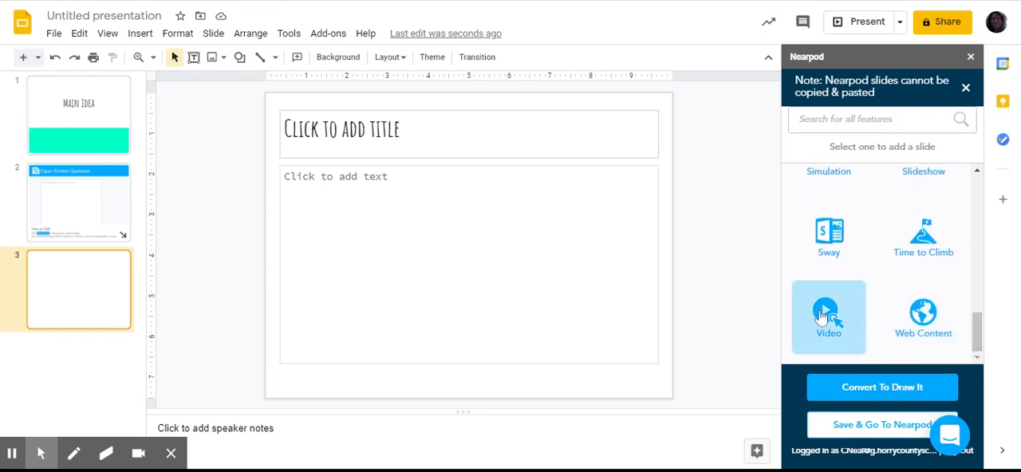
pyautogui.click(828, 316)
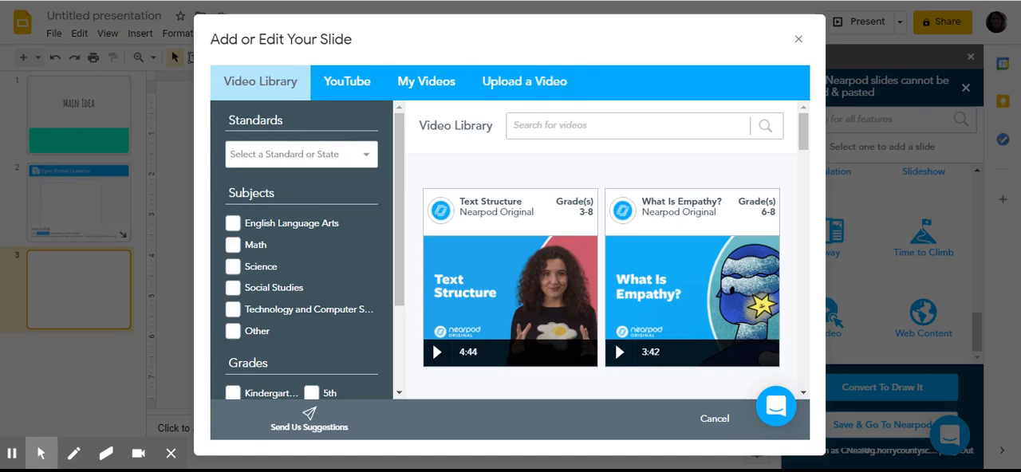
pyautogui.write('main idea')
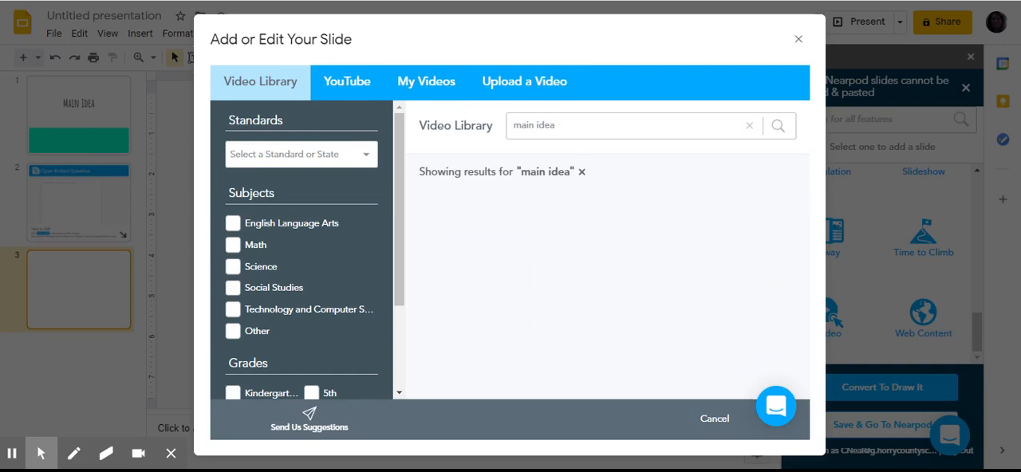
pyautogui.click(779, 124)
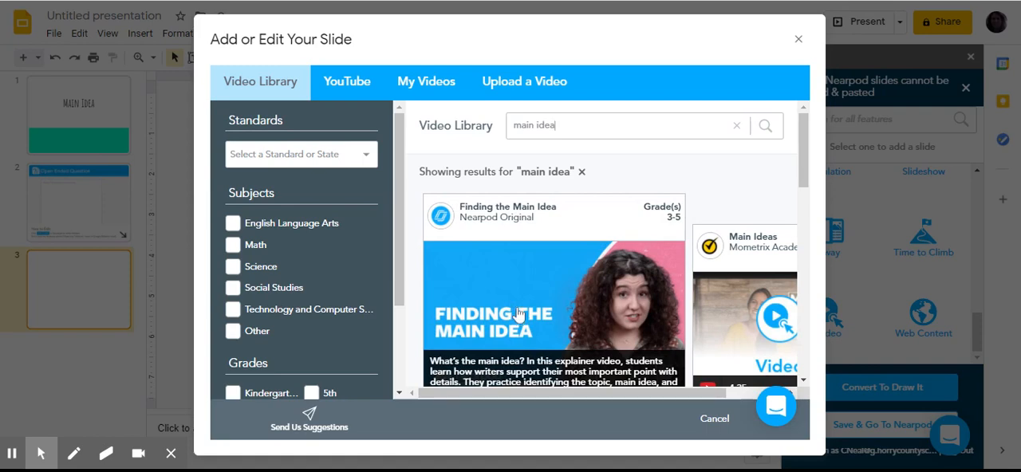
pyautogui.moveTo(517, 278)
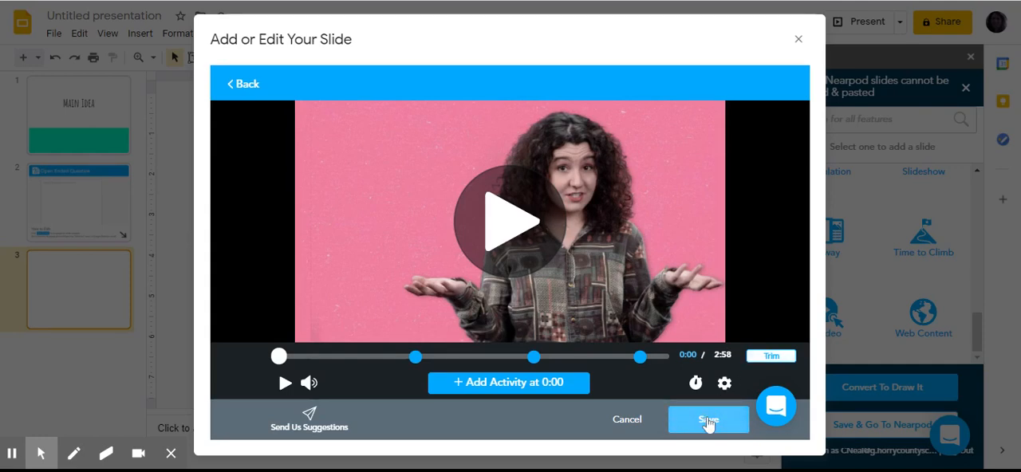
pyautogui.click(709, 419)
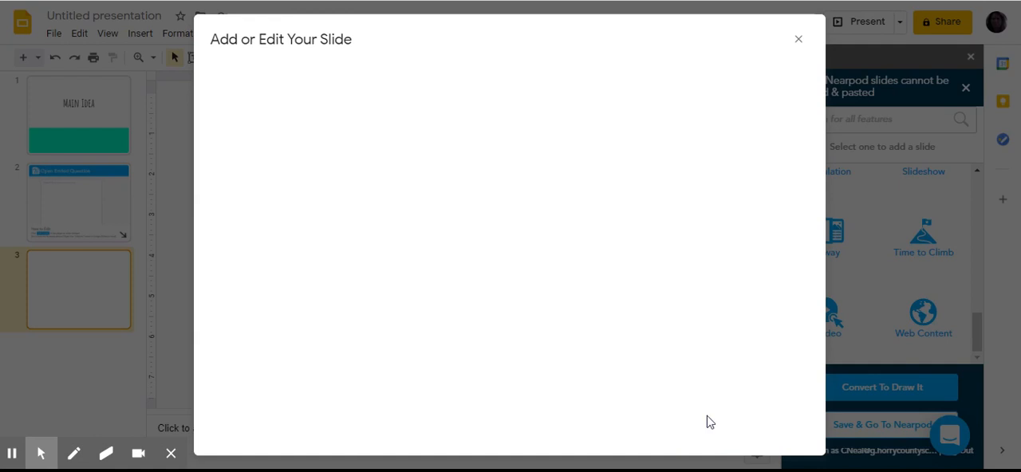
pyautogui.moveTo(696, 415)
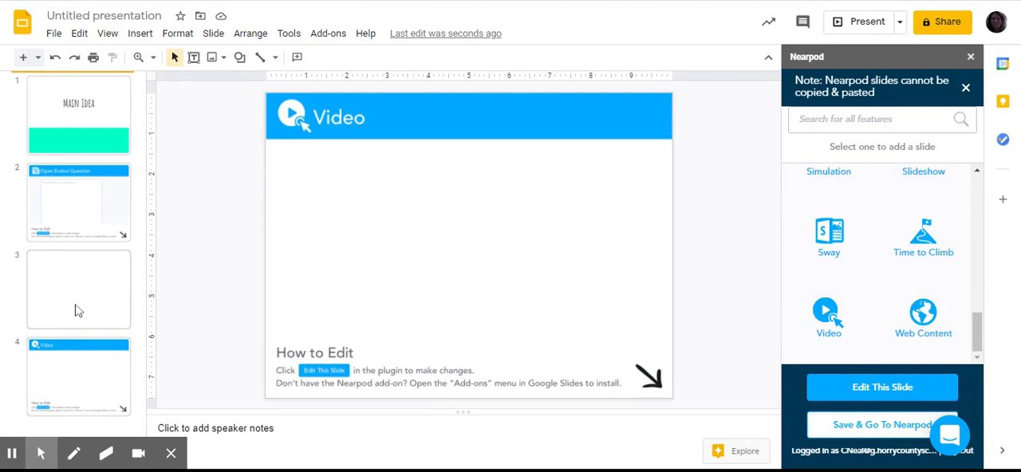
# Move the Video slide up to third position, ahead of the blank slide
pyautogui.click(78, 289)
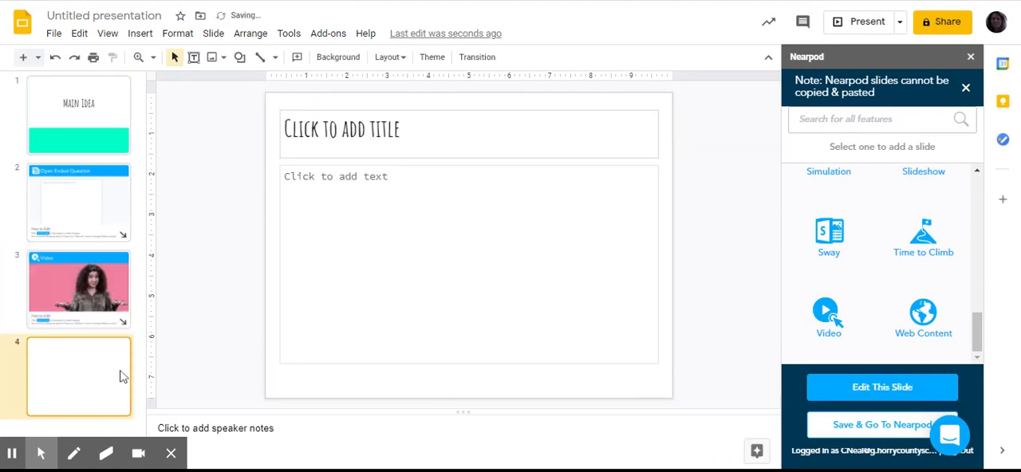
pyautogui.scroll(-3)
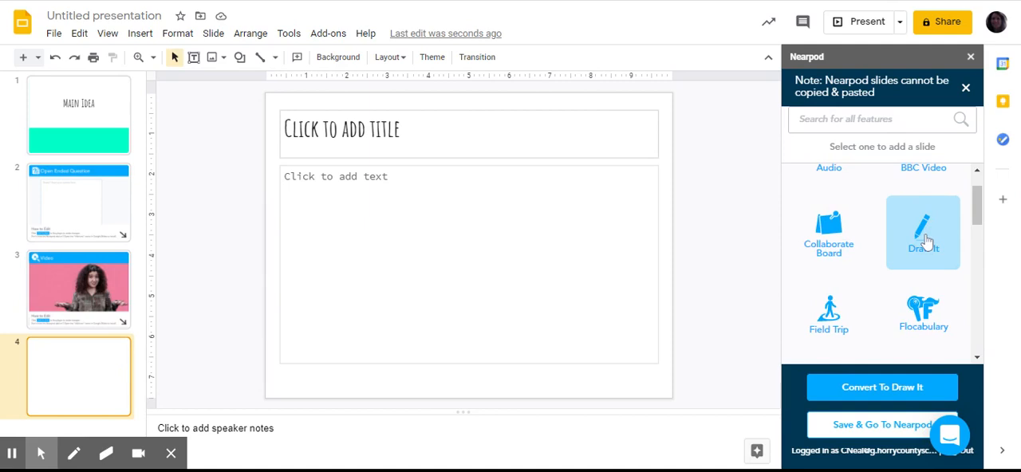
# Add a Draw It activity 'What did you learn about main idea?' and save it
pyautogui.click(922, 233)
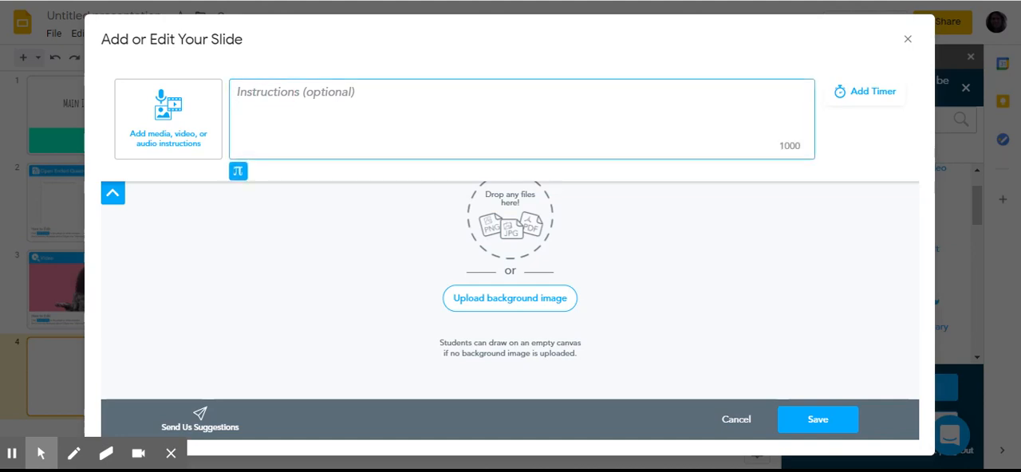
pyautogui.write('What did yo')
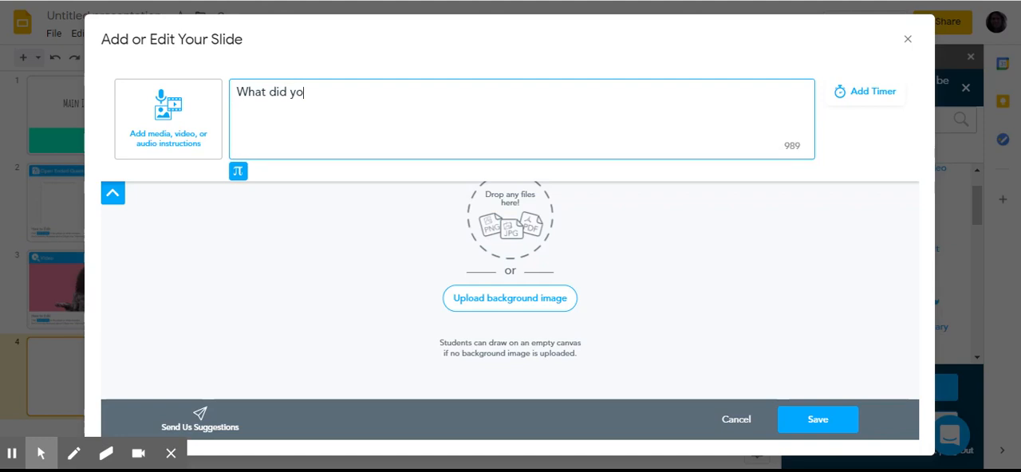
pyautogui.write('u learn about')
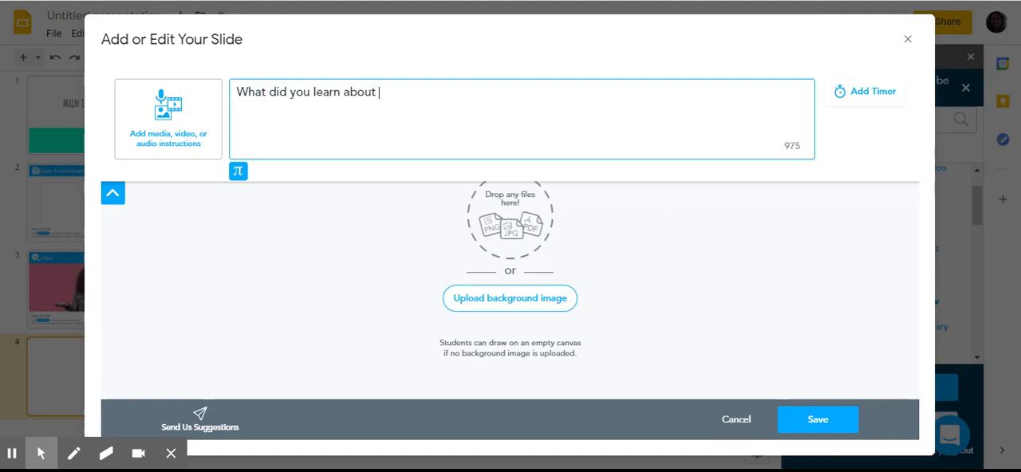
pyautogui.write('main idea?')
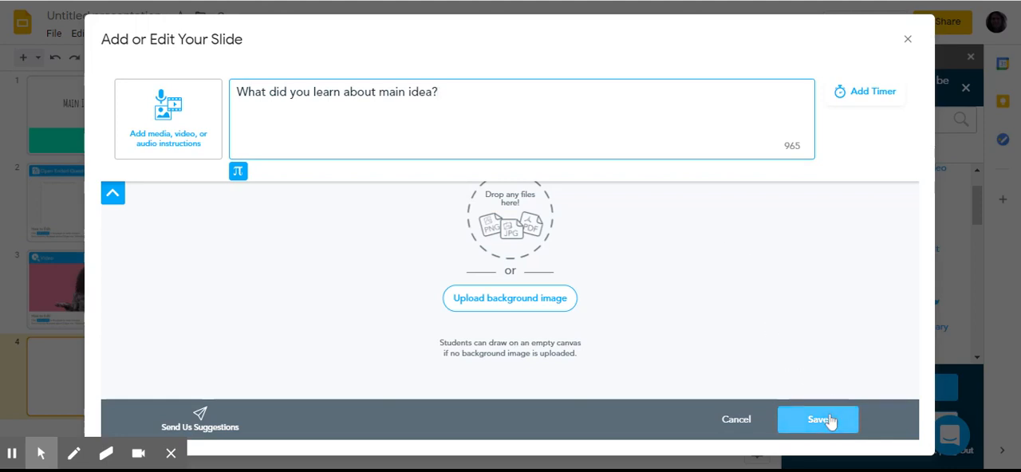
pyautogui.click(818, 420)
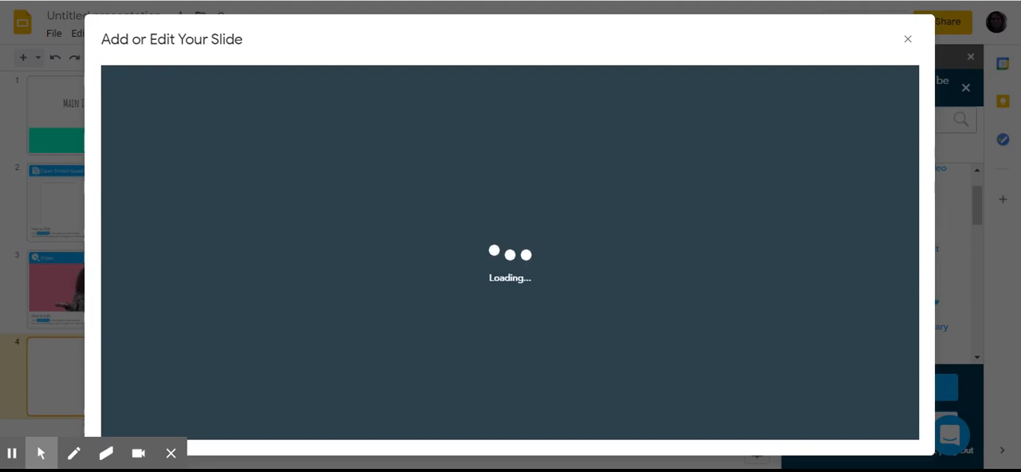
# Convert slide 4 into the Draw It activity slide
pyautogui.click(906, 38)
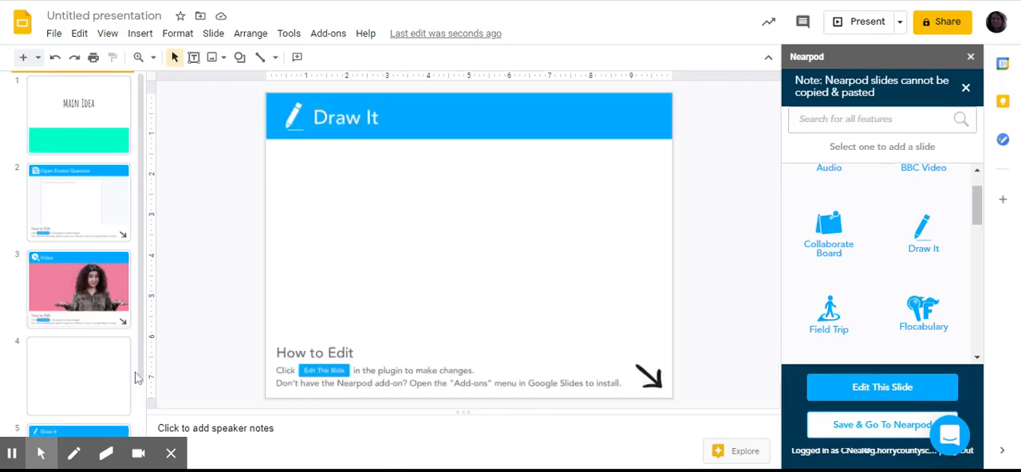
pyautogui.click(78, 375)
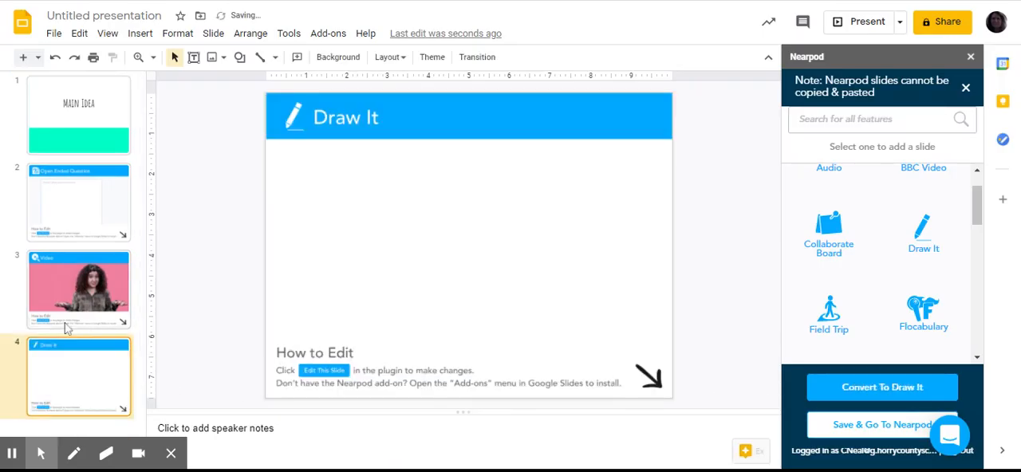
pyautogui.click(883, 387)
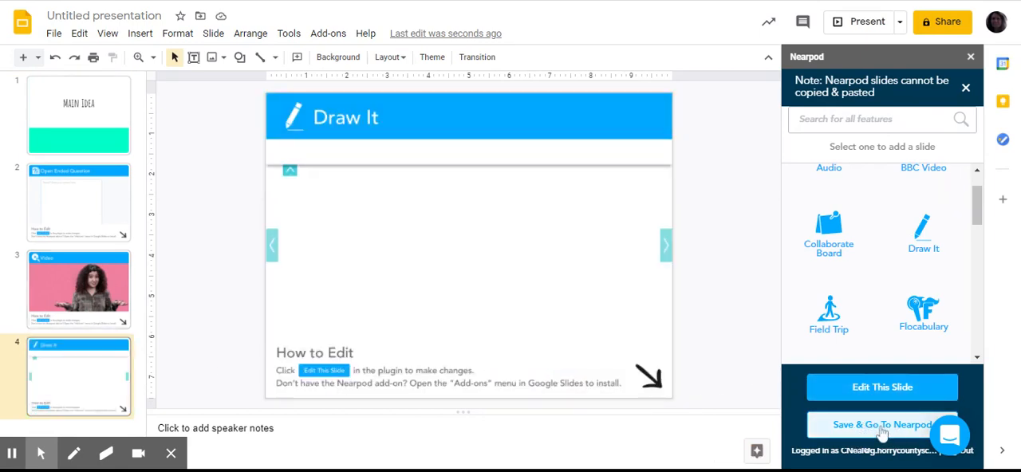
# Save the lesson to Nearpod and locate the 'Untitled presentation' card in My Library
pyautogui.click(881, 425)
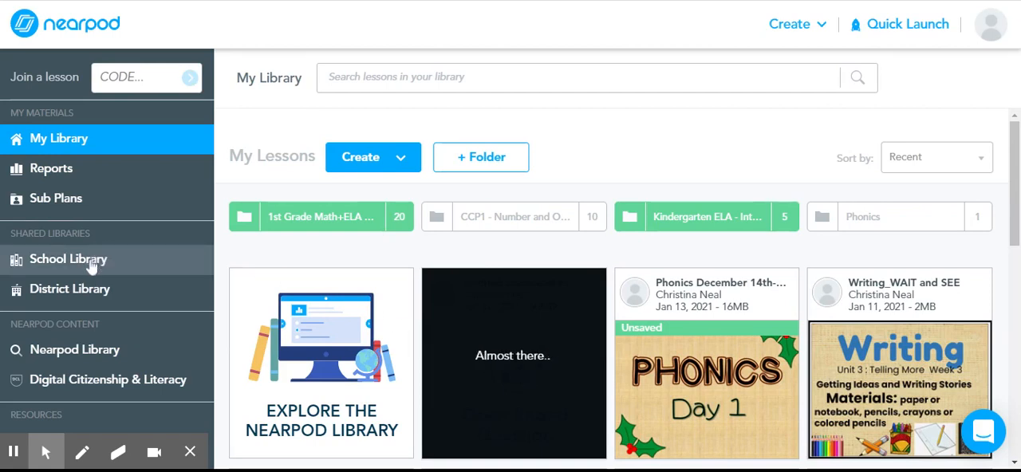
pyautogui.moveTo(73, 349)
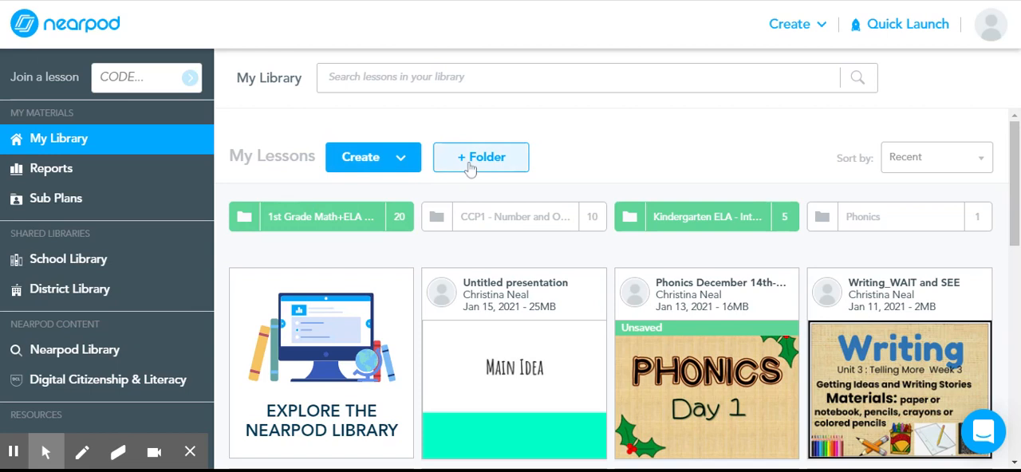
pyautogui.moveTo(514, 200)
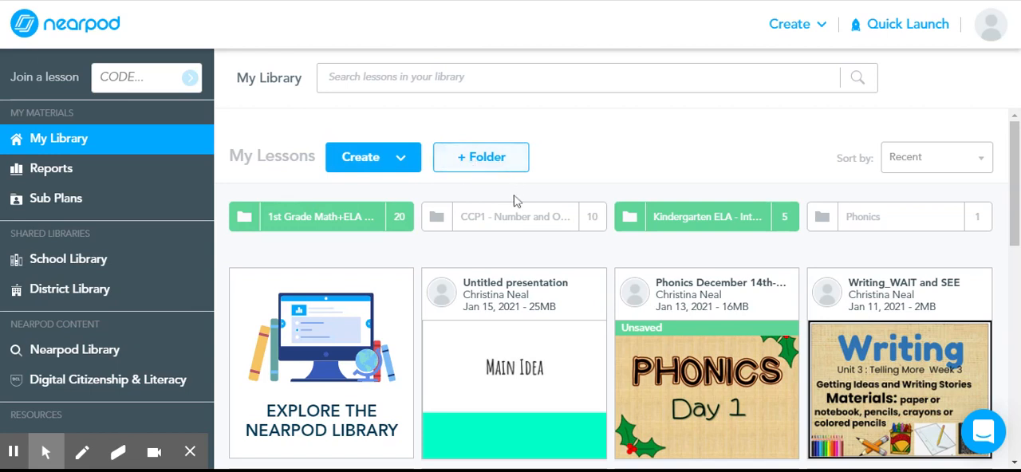
pyautogui.moveTo(514, 363)
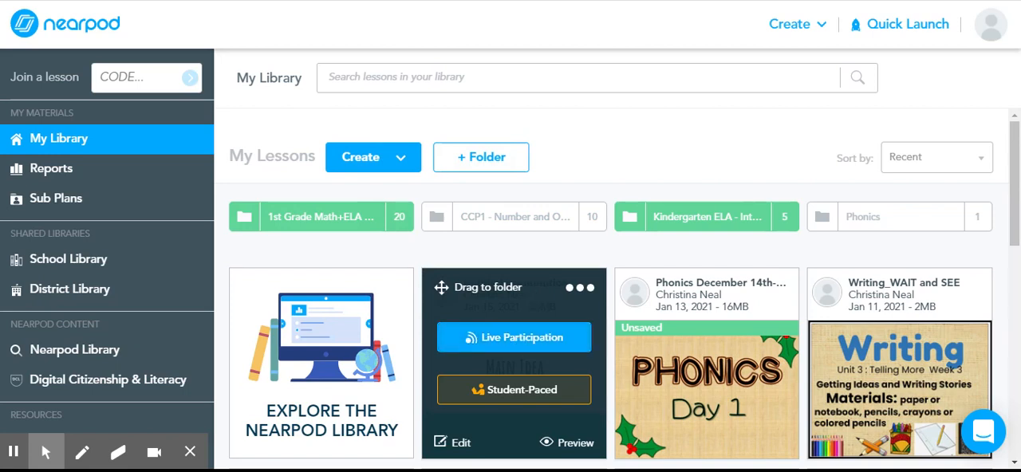
pyautogui.scroll(-3)
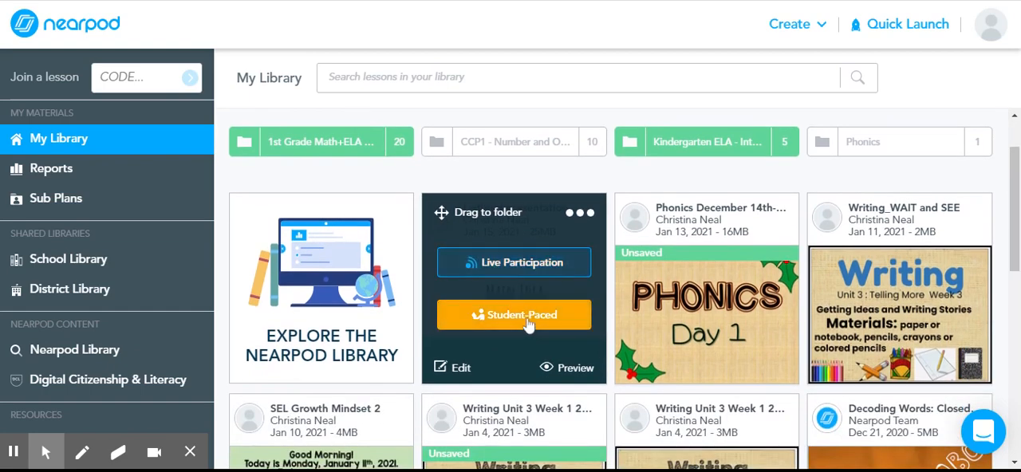
pyautogui.moveTo(530, 319)
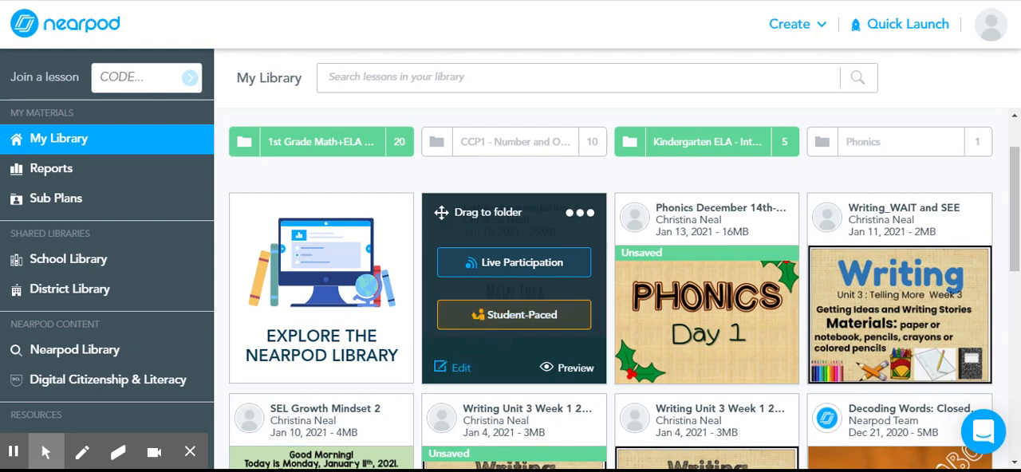
pyautogui.click(575, 367)
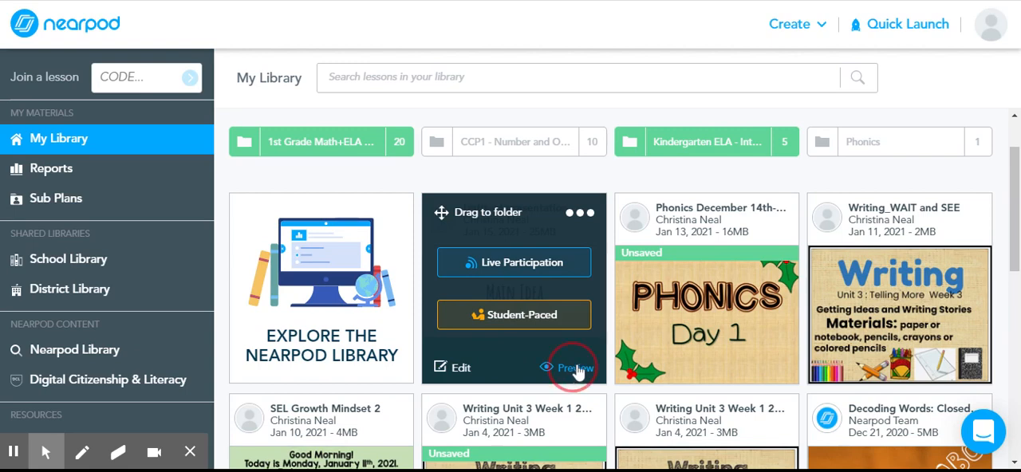
# Preview the saved lesson and step past the main idea question to the slide-three video
pyautogui.click(575, 368)
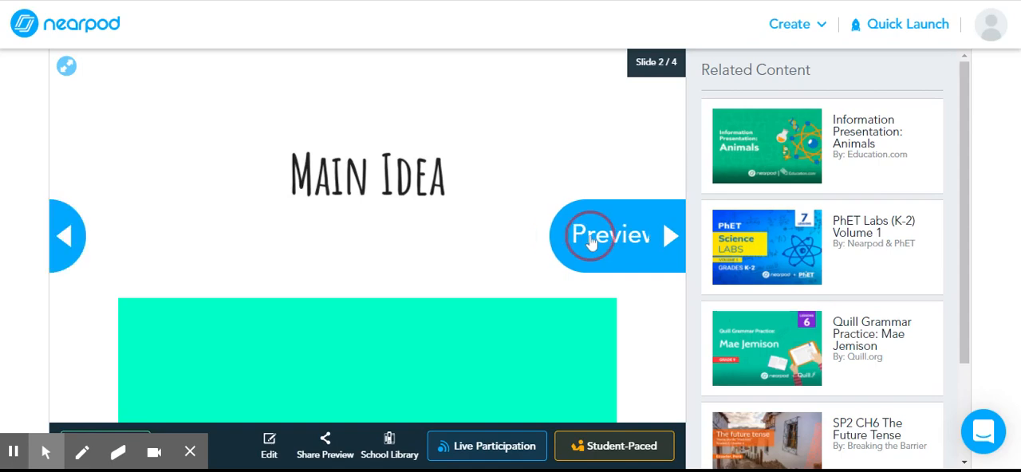
pyautogui.click(614, 235)
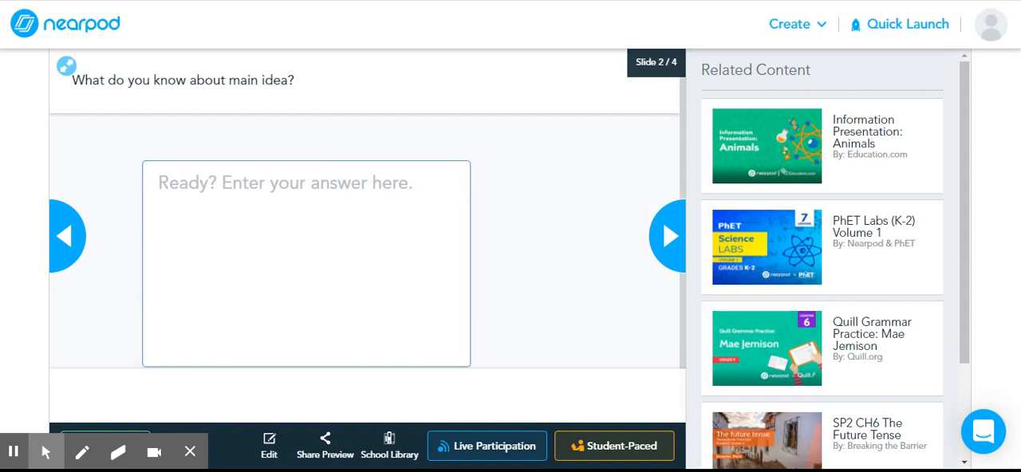
pyautogui.moveTo(508, 201)
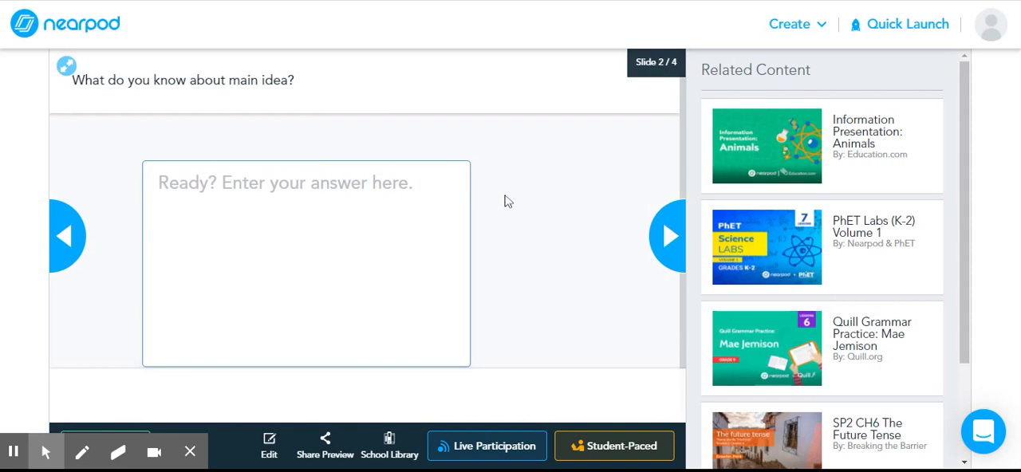
pyautogui.click(669, 236)
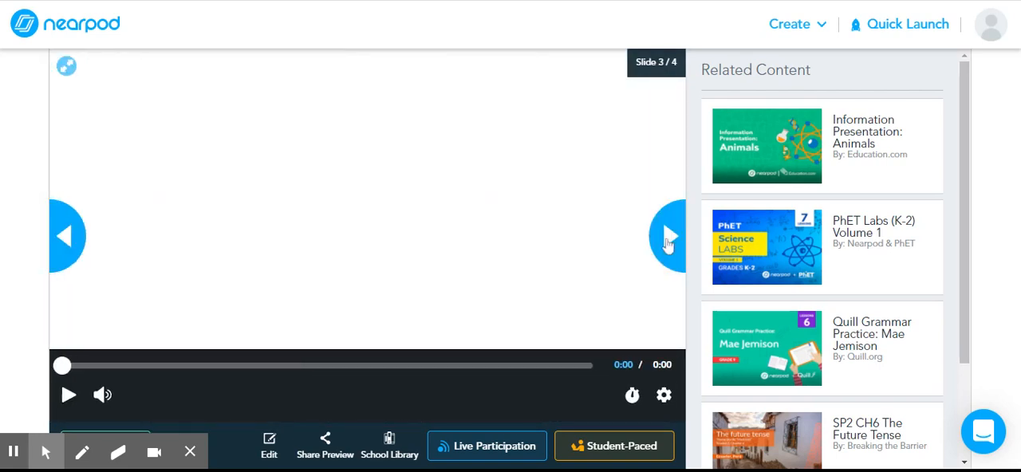
pyautogui.click(669, 237)
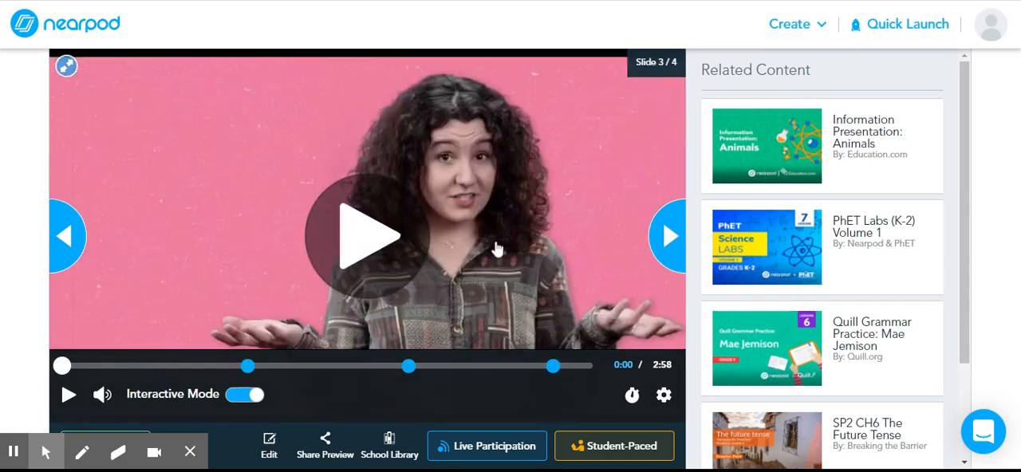
pyautogui.moveTo(667, 243)
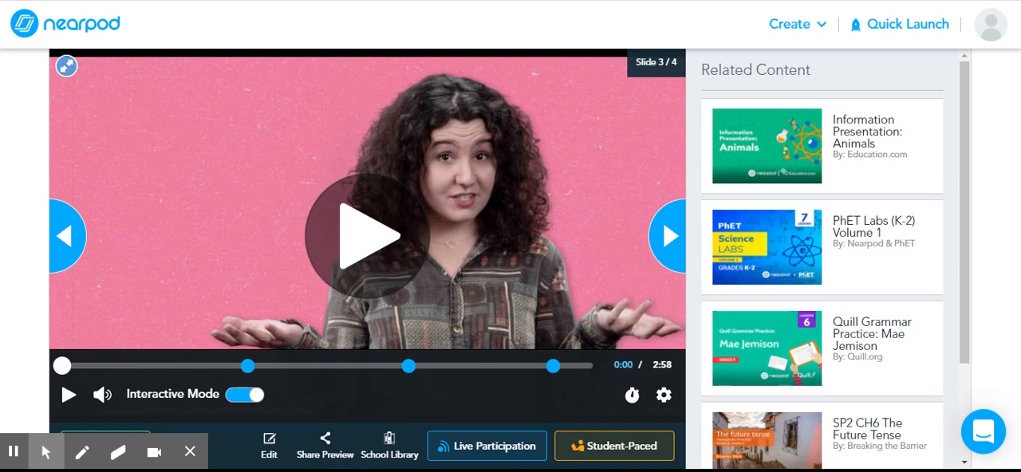
pyautogui.moveTo(667, 236)
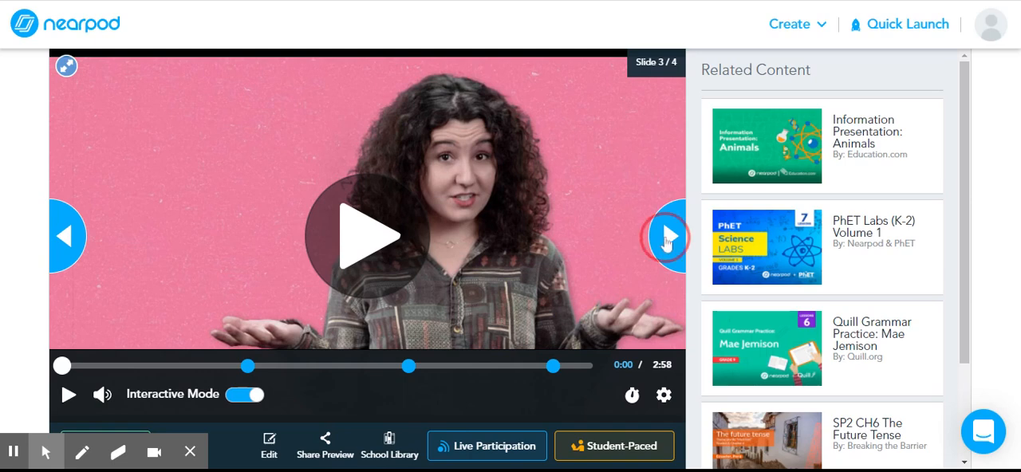
# Reach the final Draw It slide, then exit the preview back to My Library
pyautogui.click(667, 237)
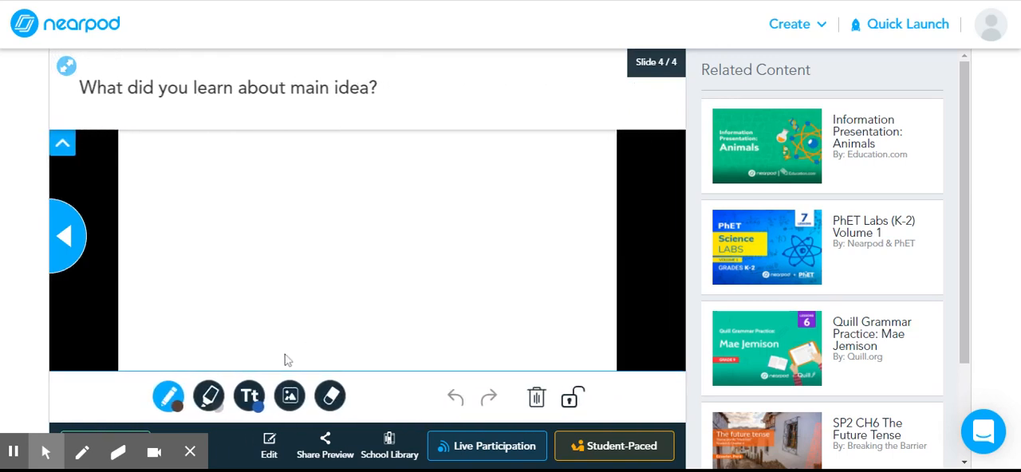
pyautogui.click(328, 396)
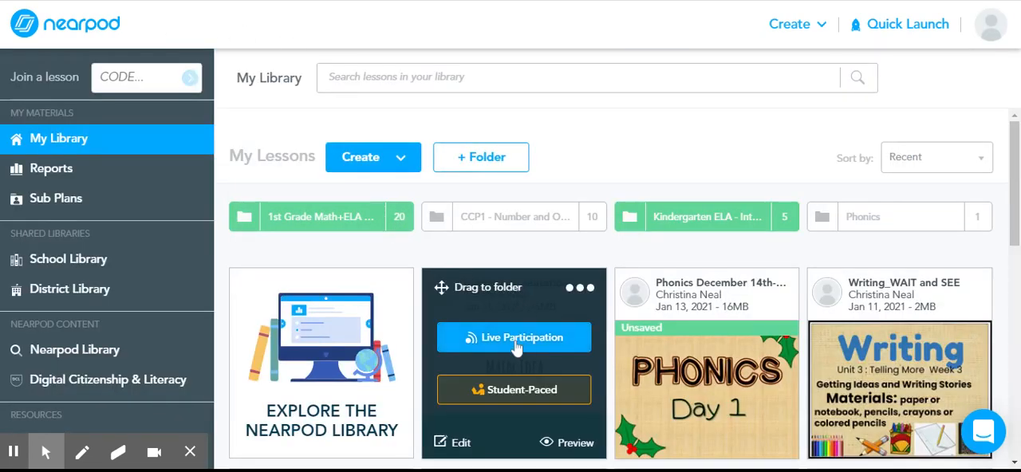
# Start Live Participation showing join code 75JXT, then dismiss the code window
pyautogui.click(514, 337)
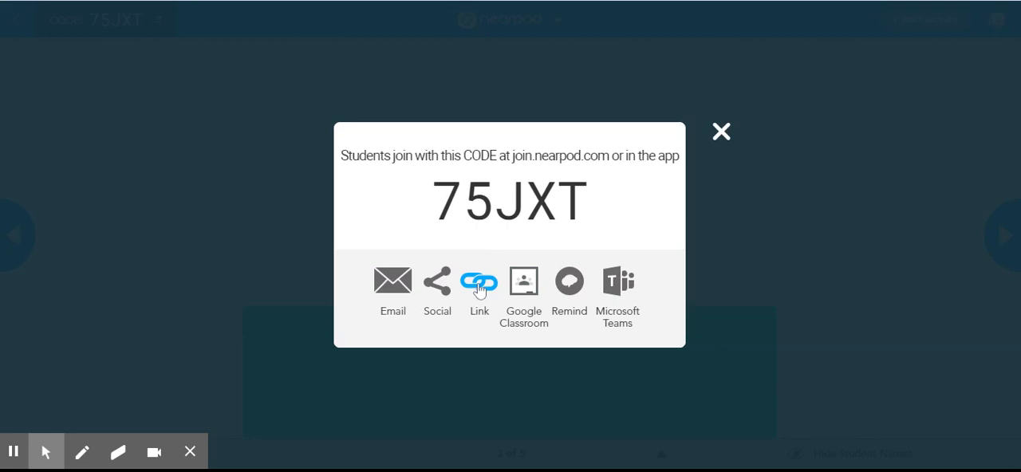
pyautogui.moveTo(523, 281)
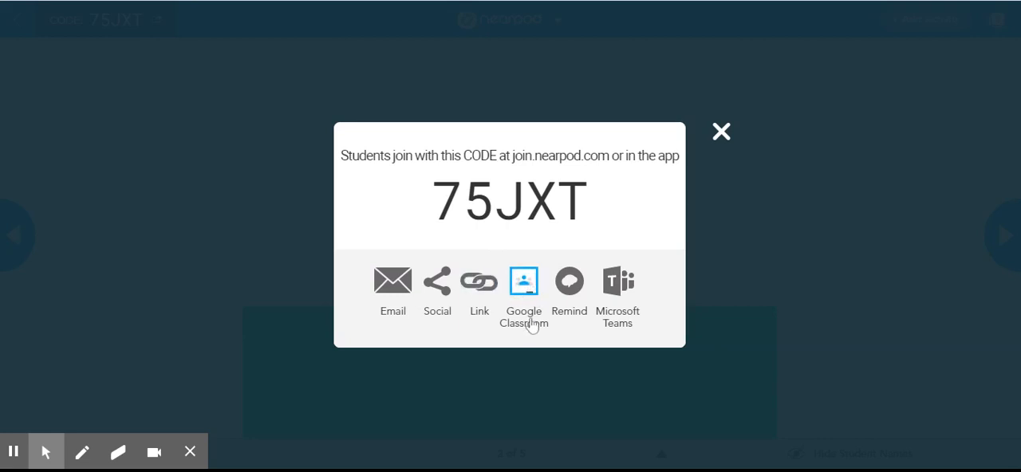
pyautogui.moveTo(523, 284)
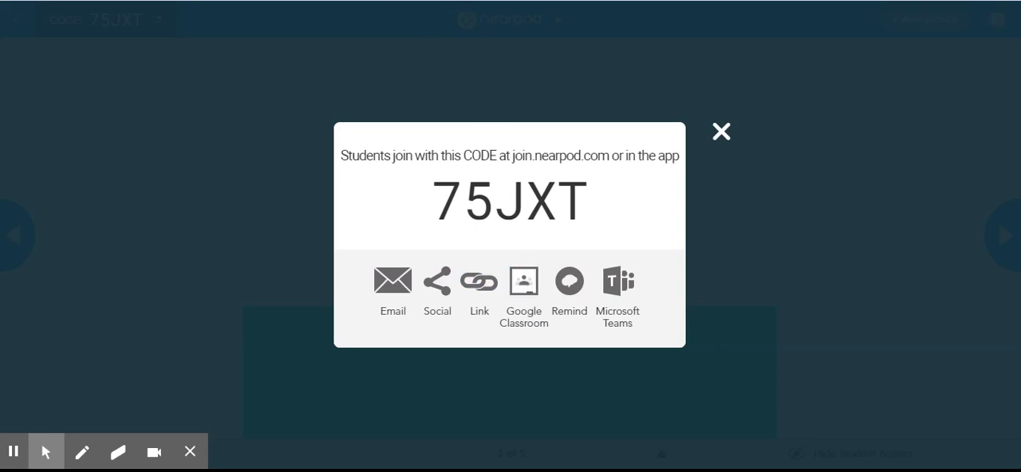
pyautogui.click(721, 131)
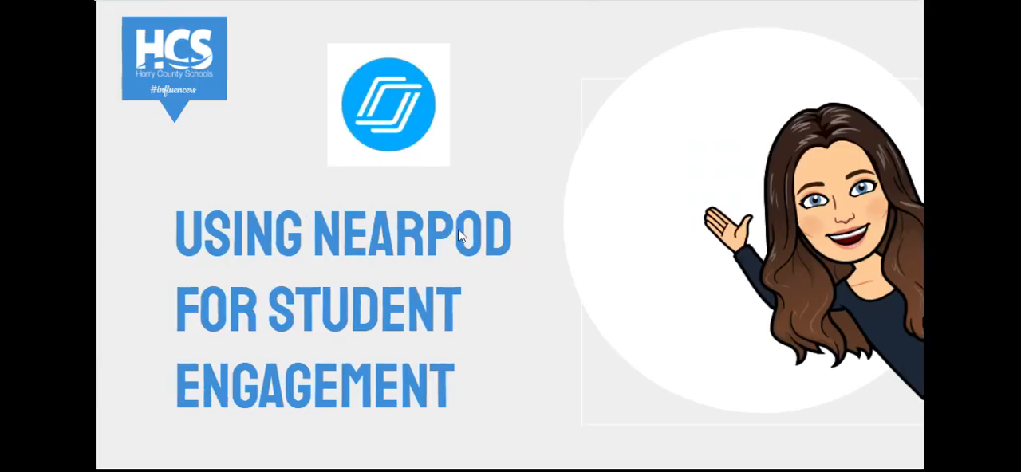